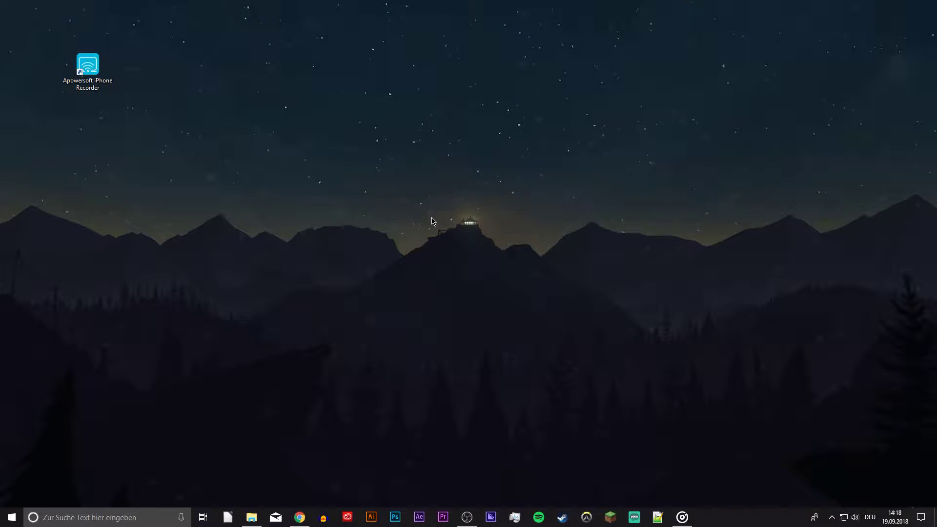
pyautogui.moveTo(303, 510)
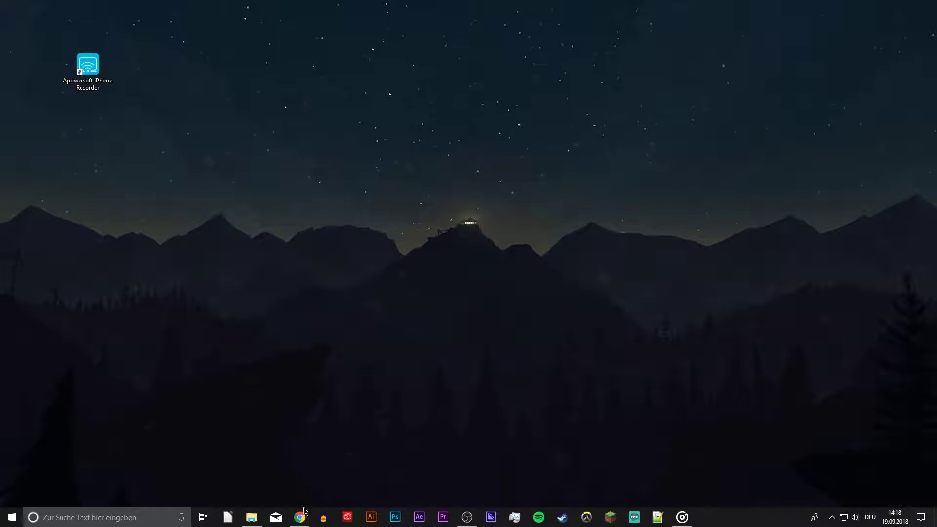
# Launch Apowersoft iPhone/iPad Recorder and mirror the iPhone screen to it via AirPlay
pyautogui.click(299, 517)
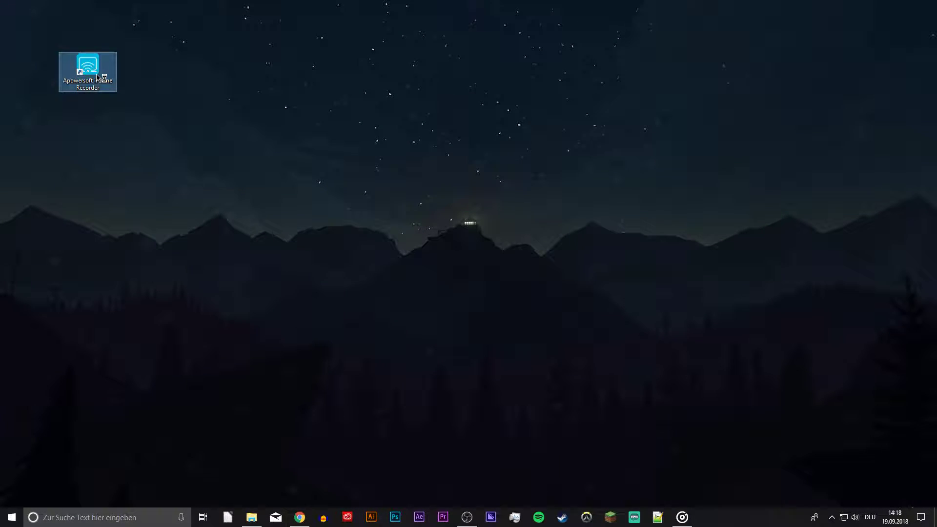
pyautogui.doubleClick(87, 70)
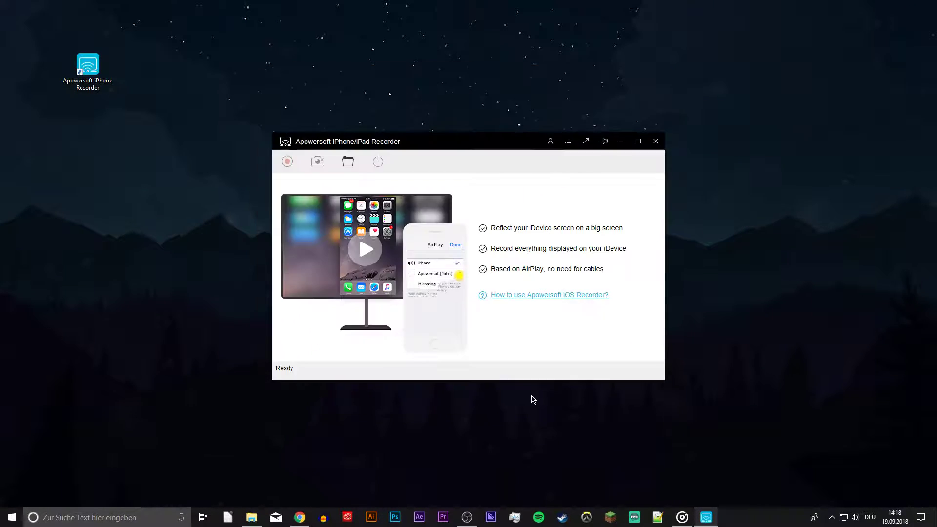
pyautogui.moveTo(346, 140); pyautogui.dragTo(286, 126)
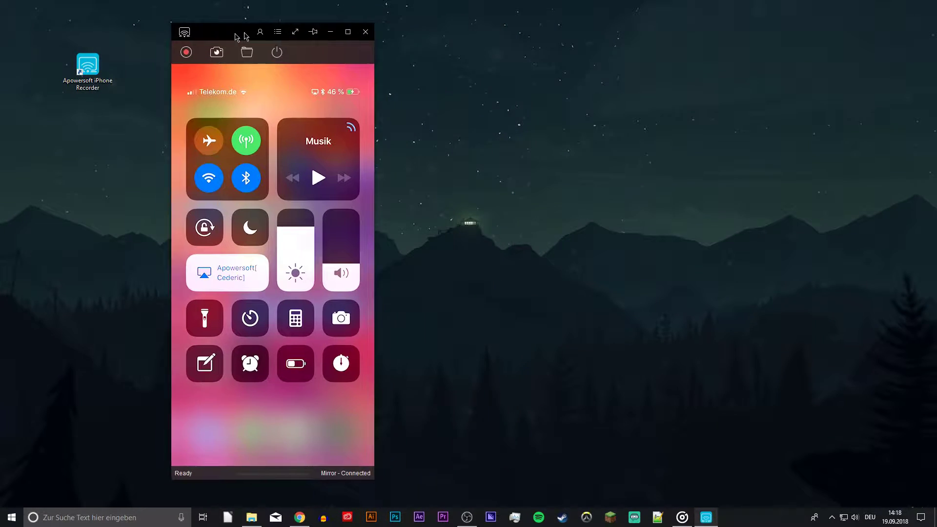
# Move the mirrored iPhone window to the desktop's top-left corner
pyautogui.moveTo(239, 37); pyautogui.dragTo(71, 12)
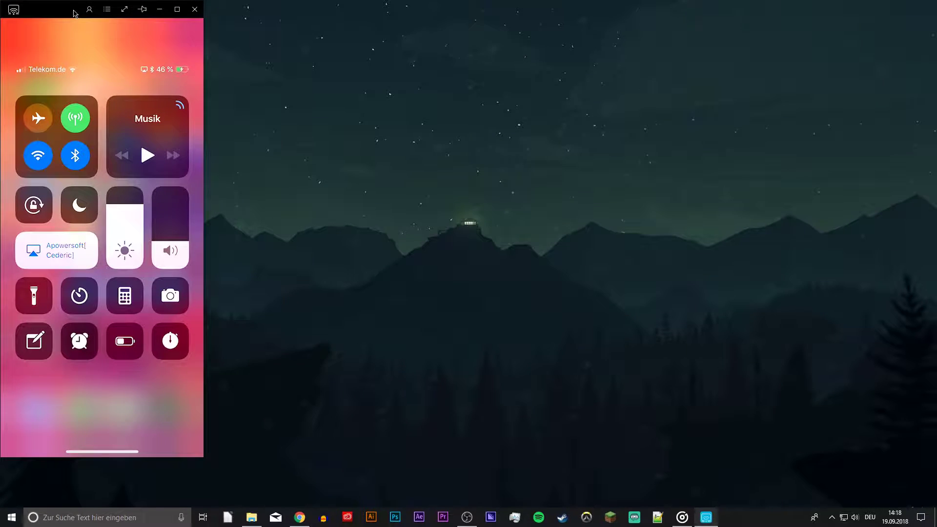
pyautogui.click(57, 250)
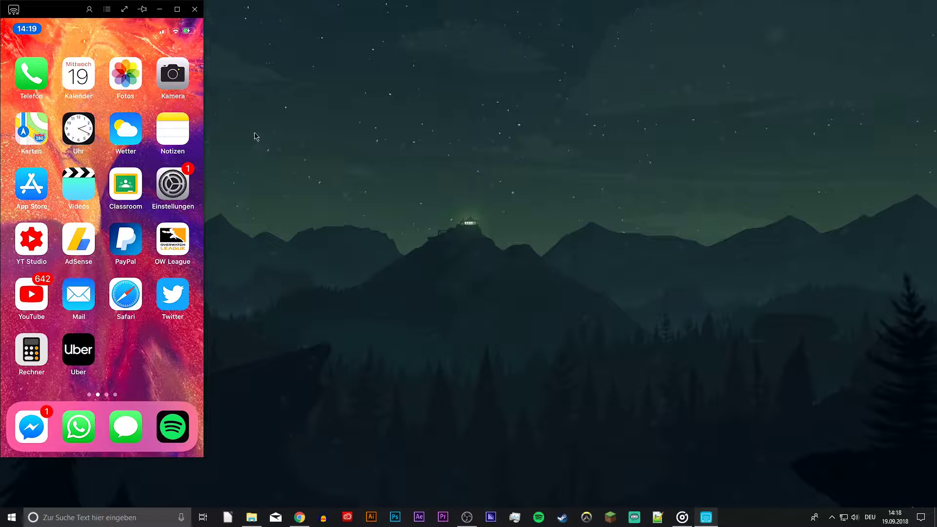
pyautogui.moveTo(291, 137)
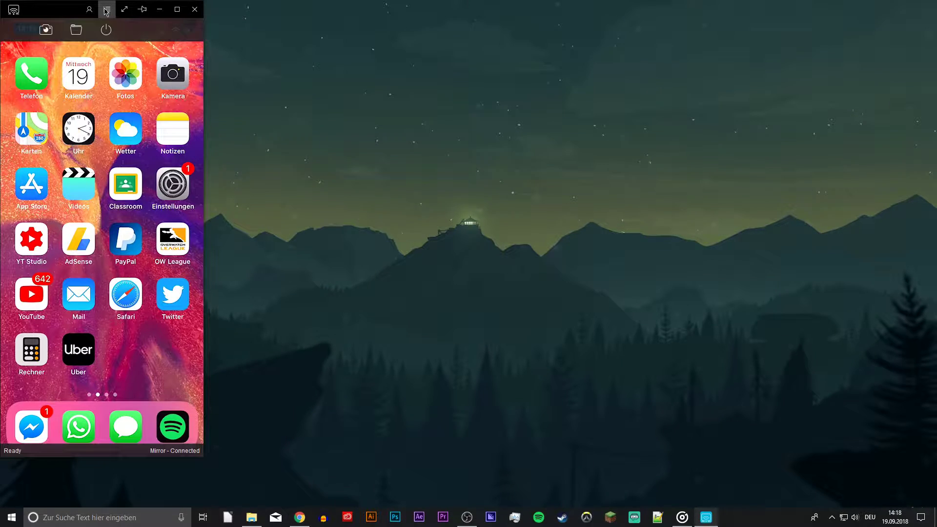
# In Settings keep 1080p display quality, D3DX render mode, High MP4 with system sound, and the save folder
pyautogui.click(106, 9)
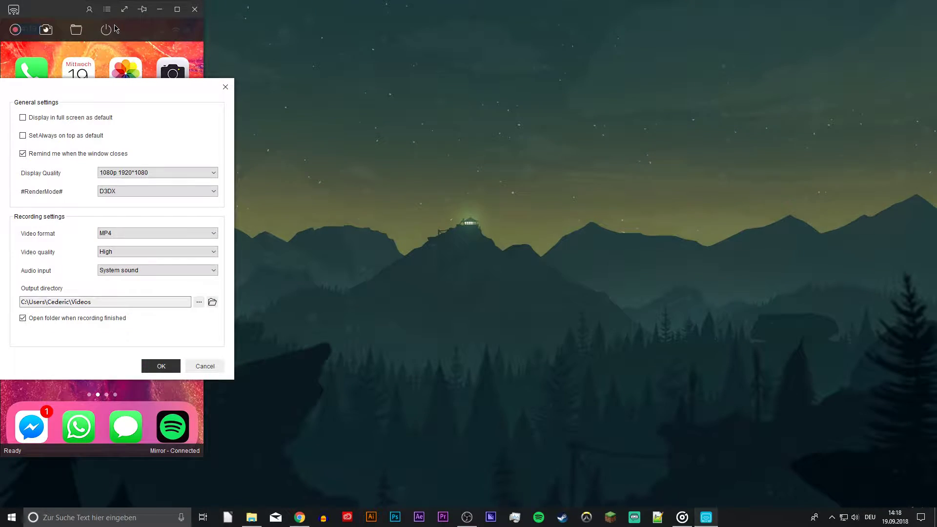
pyautogui.click(494, 178)
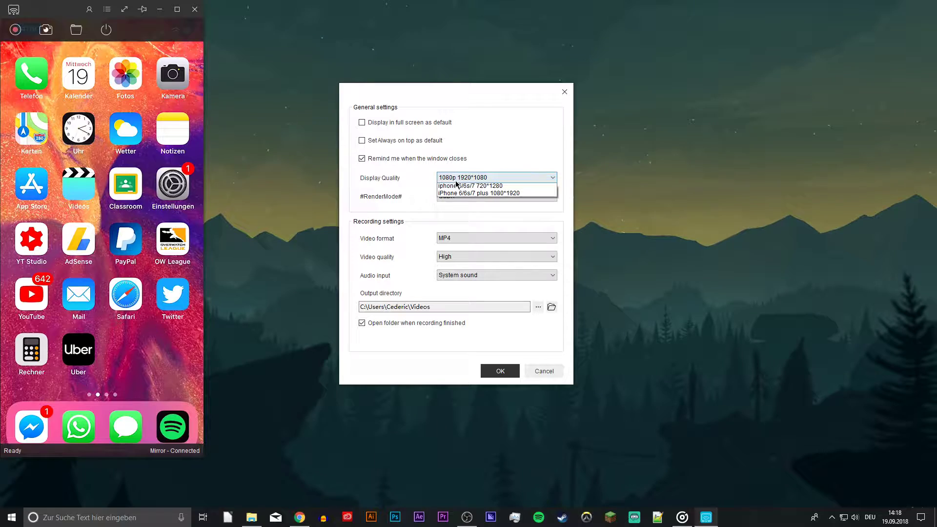
pyautogui.click(496, 196)
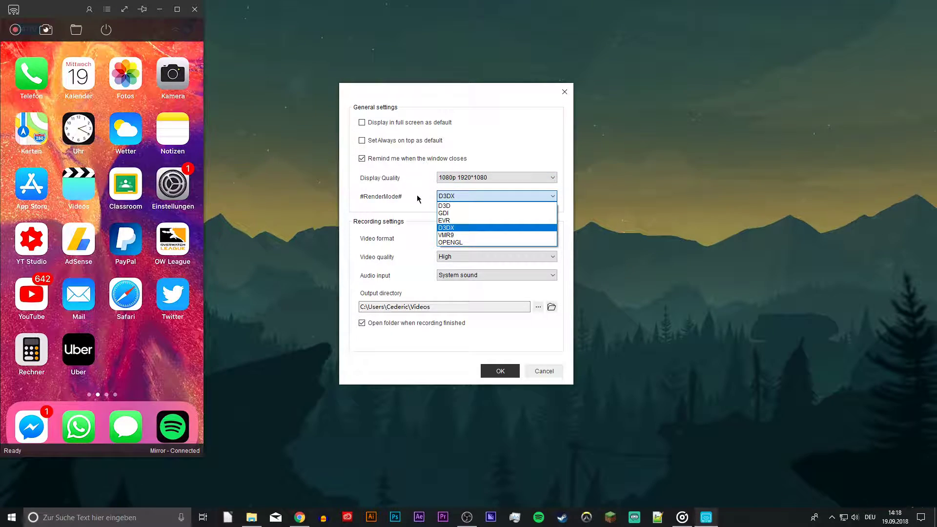
pyautogui.click(446, 228)
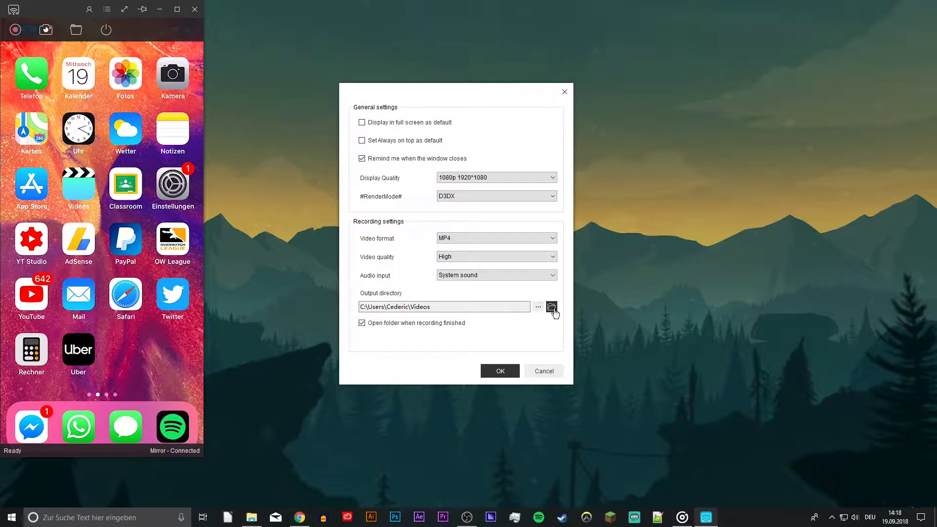
pyautogui.click(500, 371)
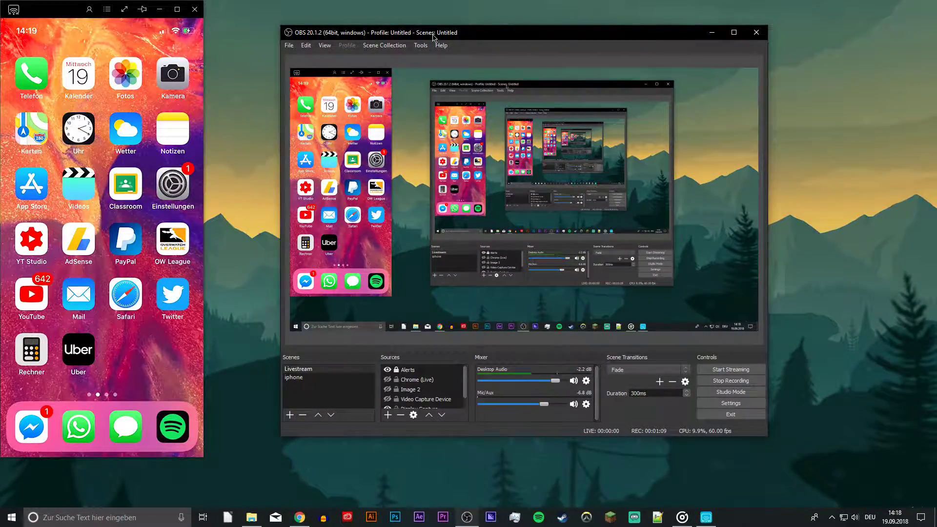
pyautogui.moveTo(238, 147)
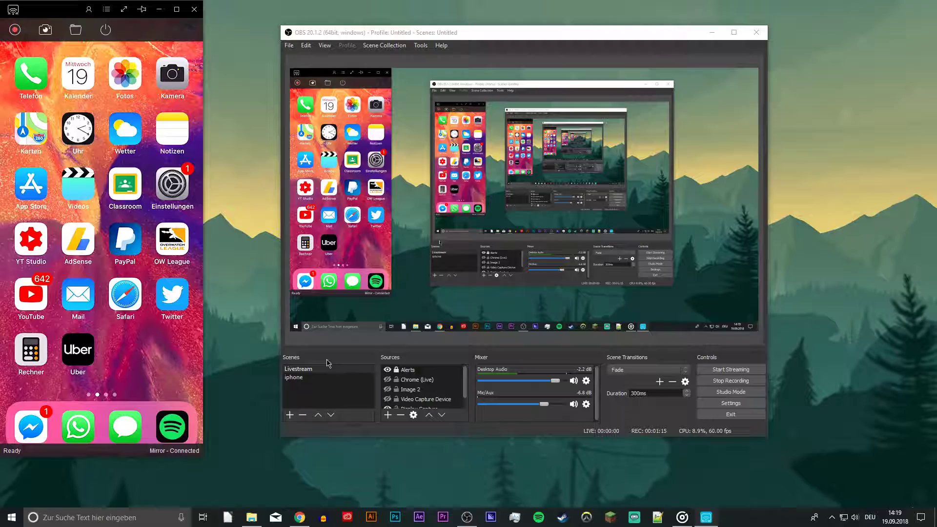
# Add a Window Capture source of the Apowersoft recorder window to the OBS scene
pyautogui.click(387, 415)
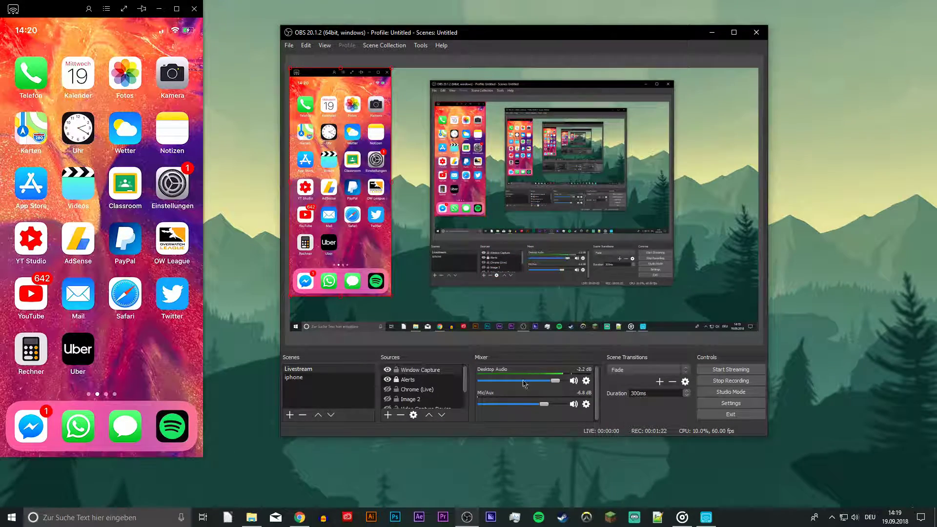
pyautogui.click(420, 399)
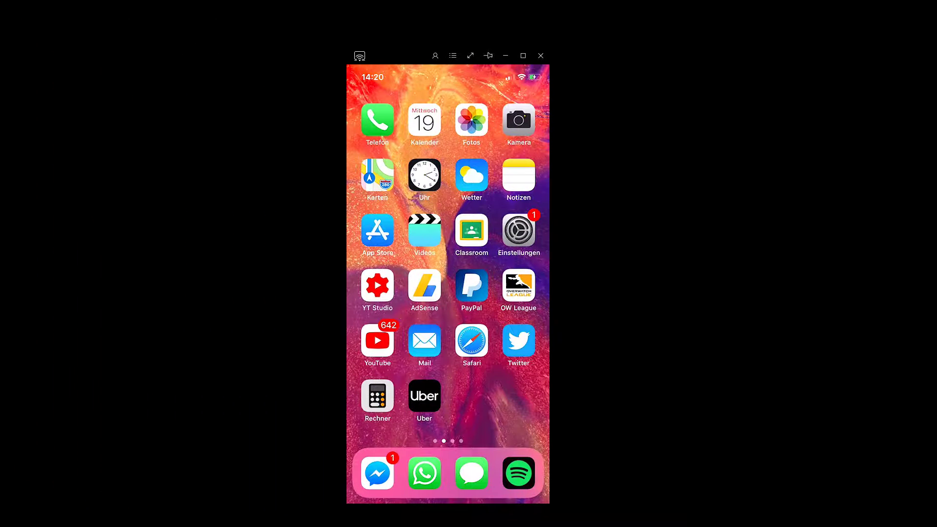
# Show the mirrored iPhone full screen with the landscape 'to do: iPhone Recording Tutorial' note
pyautogui.click(517, 176)
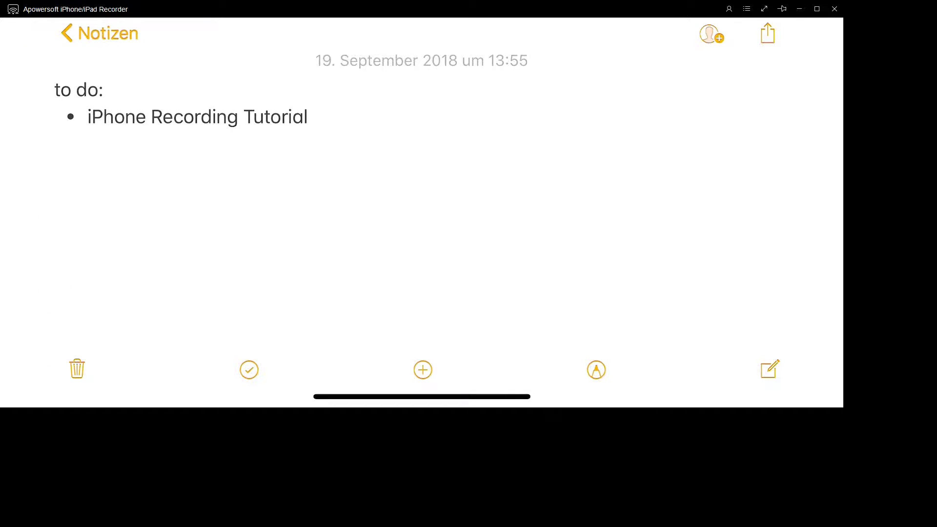